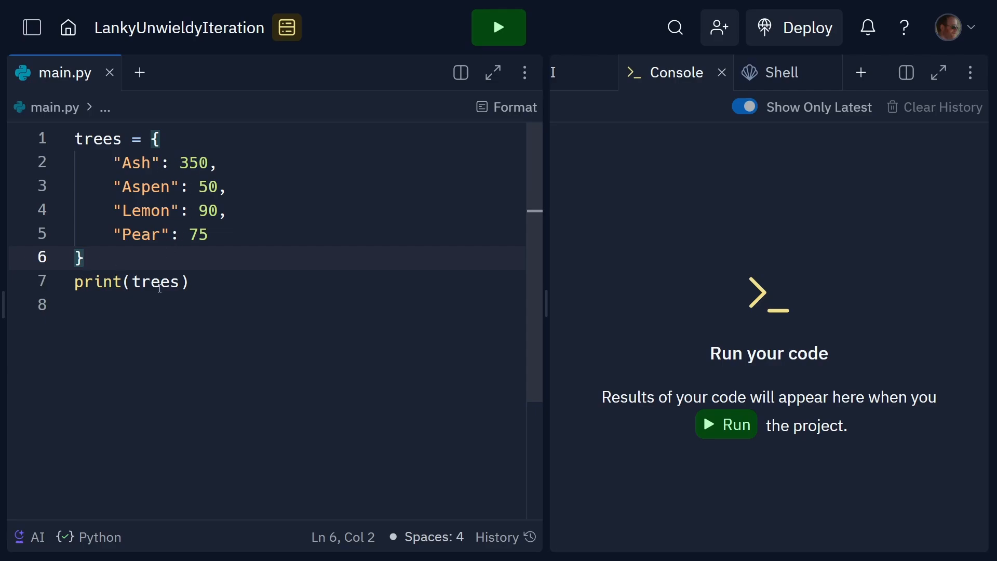
- Change print(trees) to print(trees["Aspen"]) and run it to output 50
left_click(498, 28)
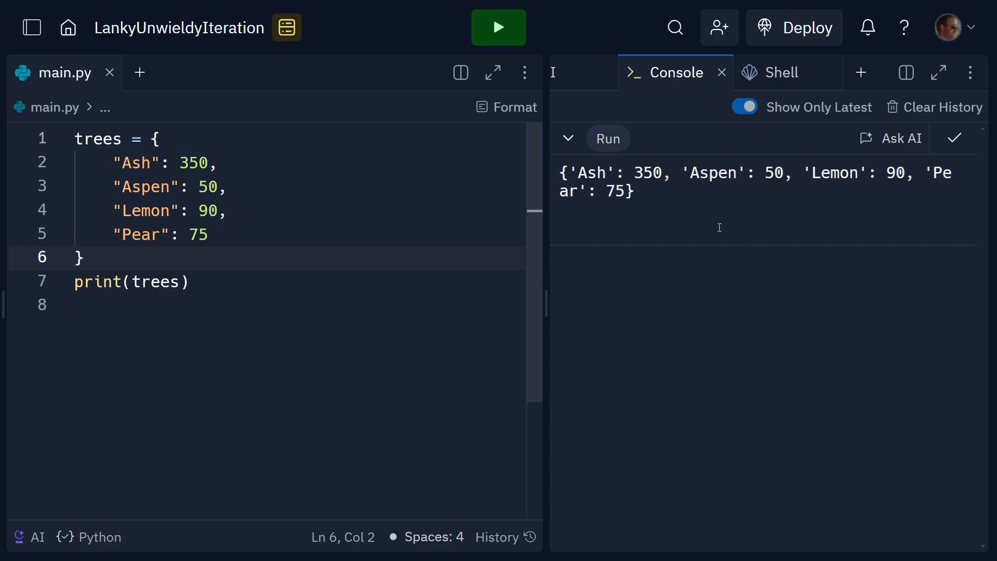
type("[\"Aspen\"]")
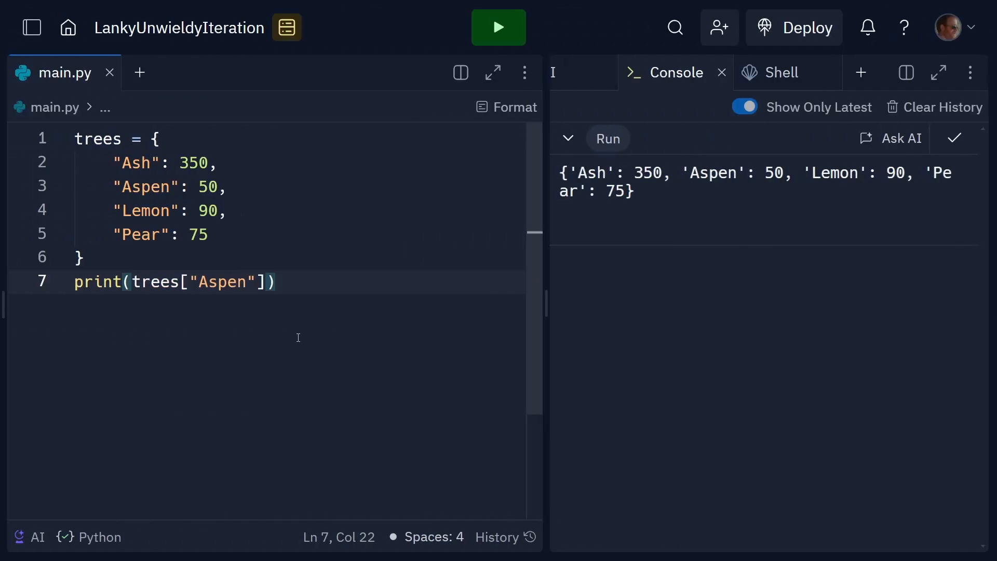
mouse_move(223, 295)
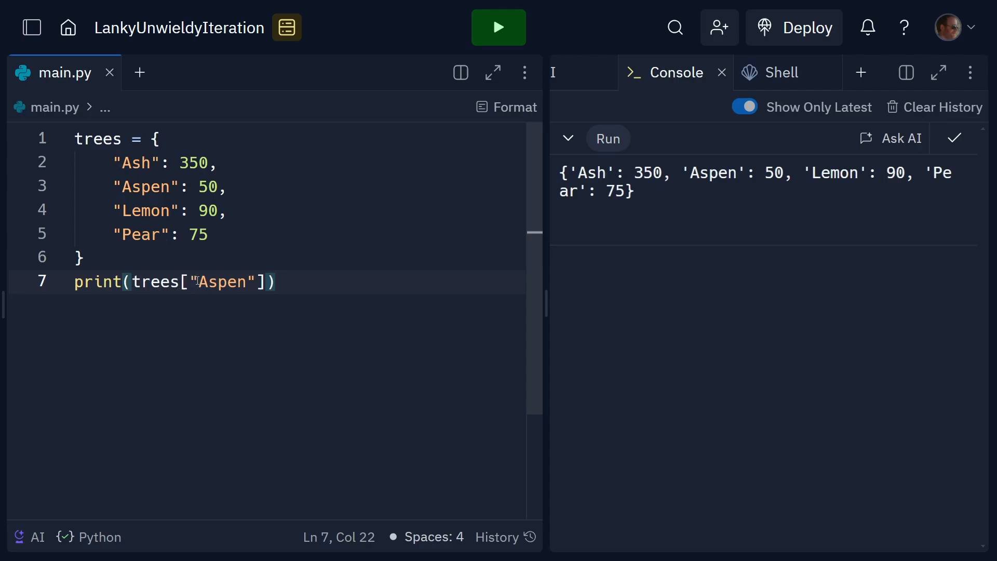
left_click(499, 28)
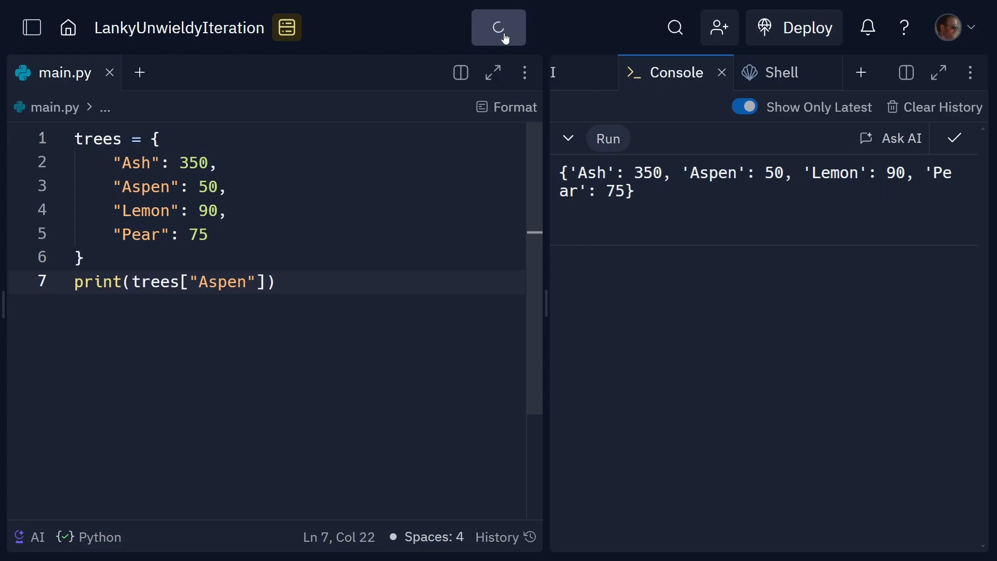
left_click(499, 28)
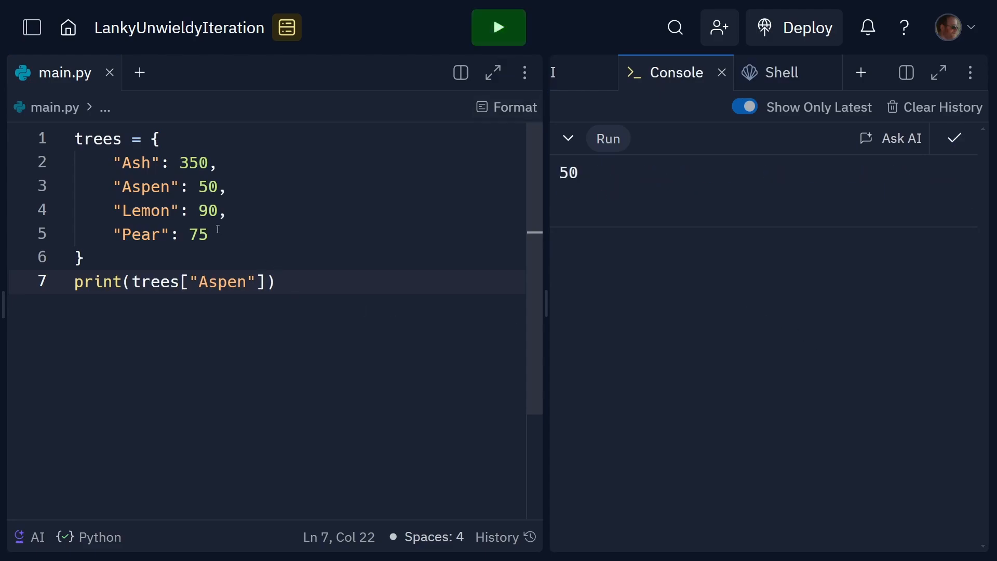
- Print len(trees) to get 4, then add trees["Oak"] = 150 and run
double_click(145, 187)
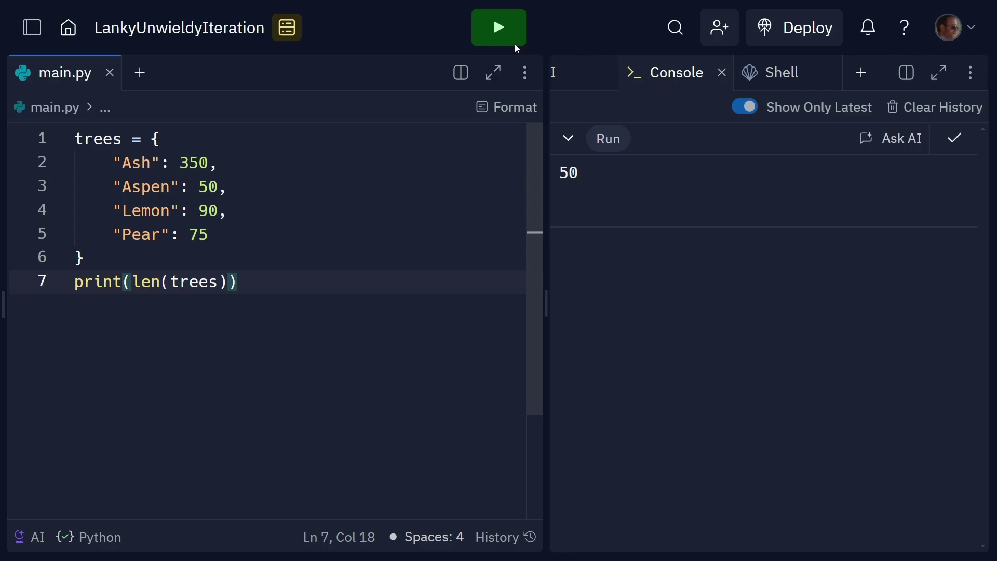
left_click(499, 26)
type("trees[\"Oak\"] = 150")
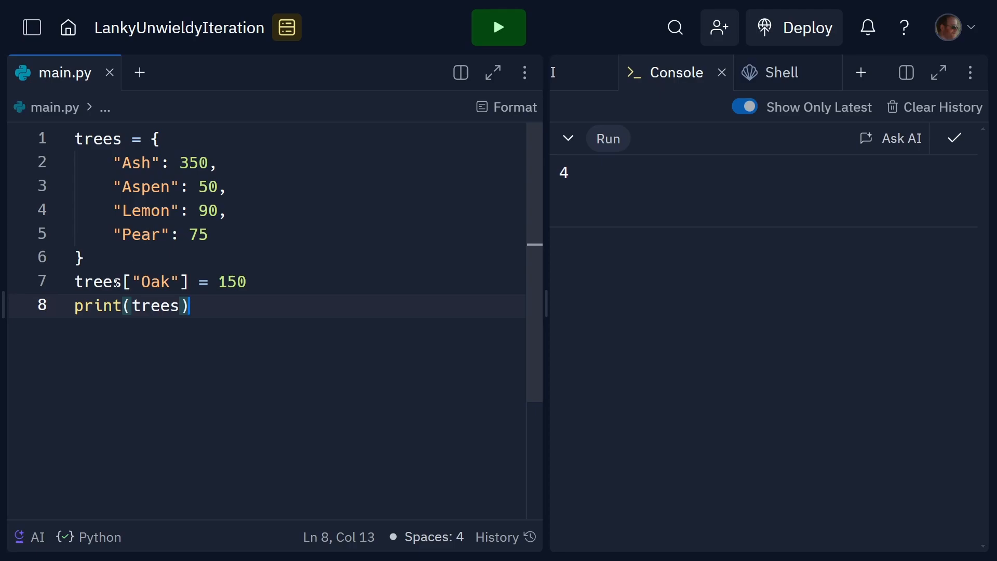
double_click(151, 282)
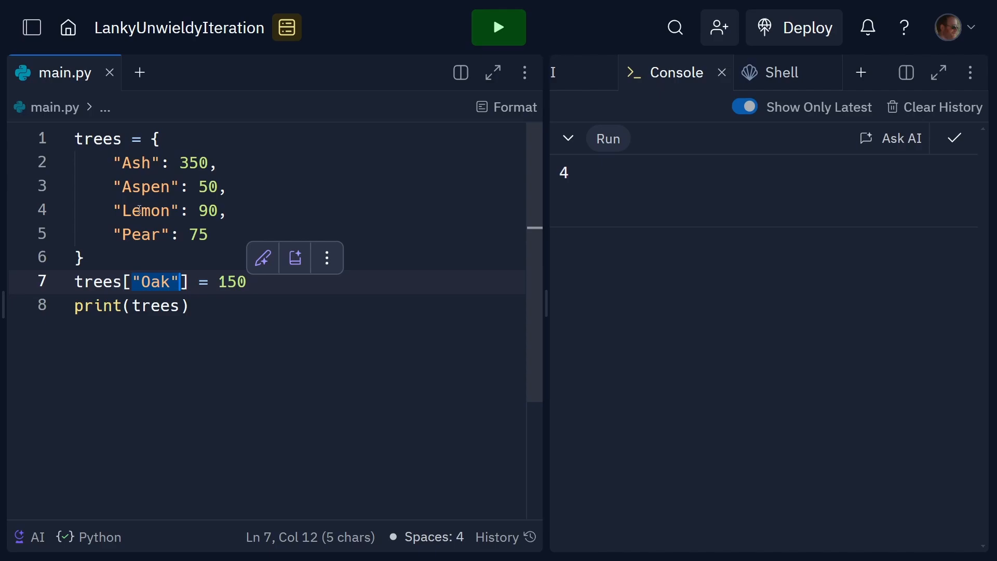
left_click(499, 26)
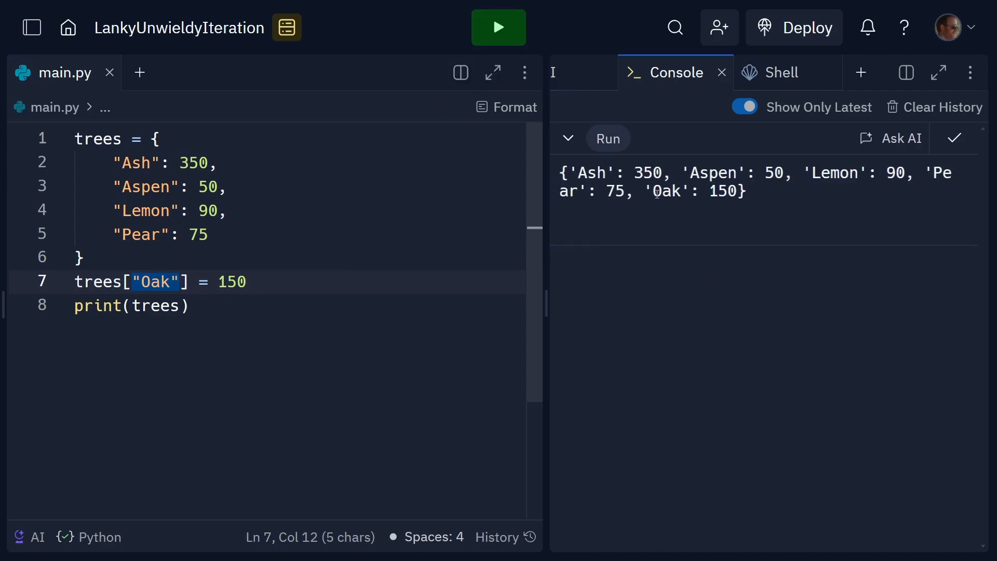
- Replace the Oak assignment with trees.pop("Ash") and run the program
double_click(692, 190)
type("trees.pop(\"Ash\")")
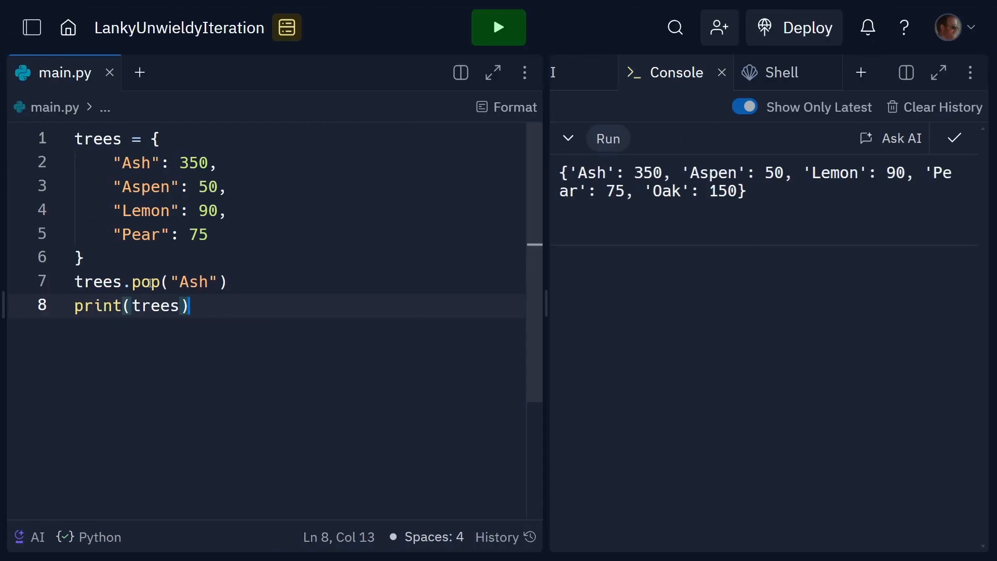
double_click(147, 282)
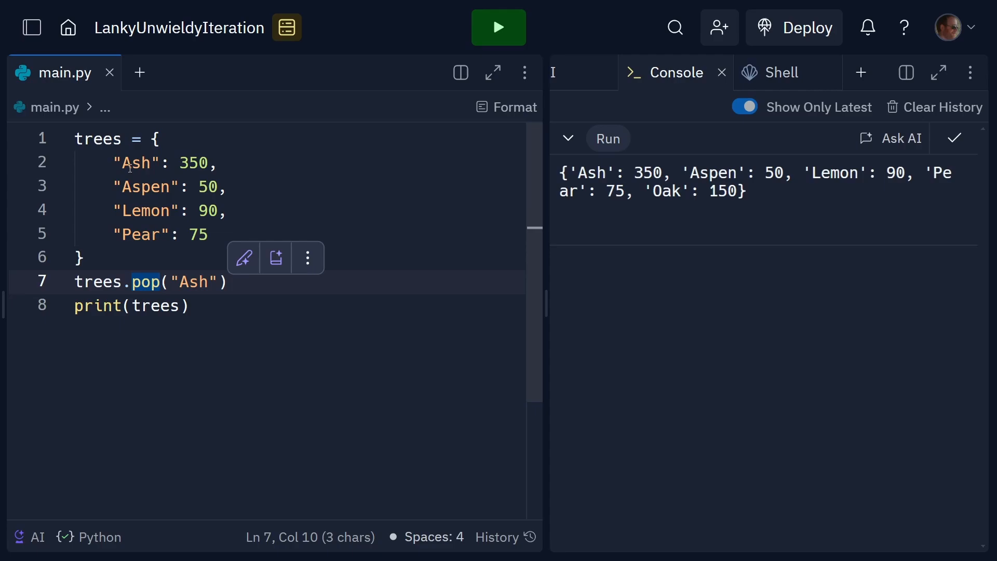
mouse_move(498, 28)
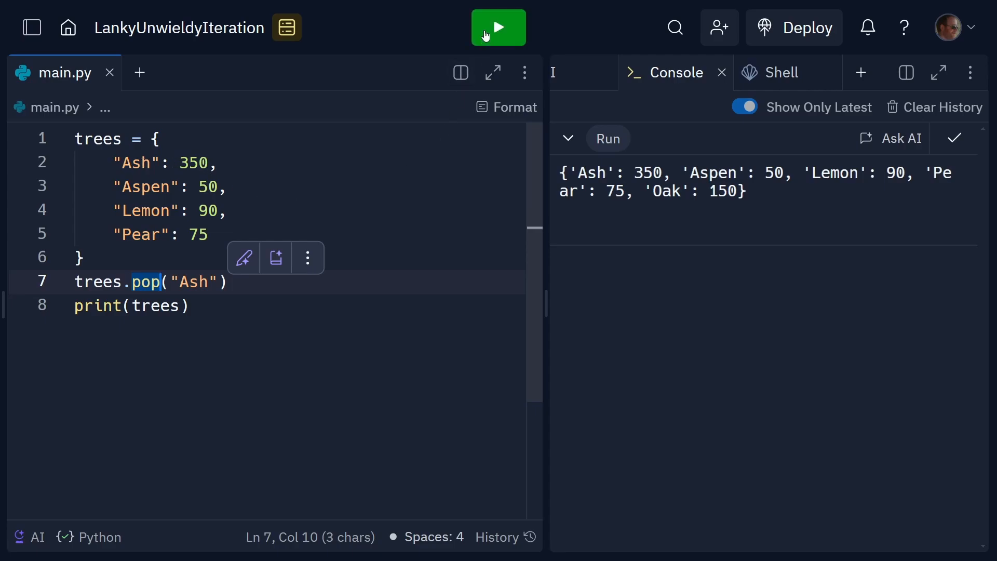
left_click(498, 28)
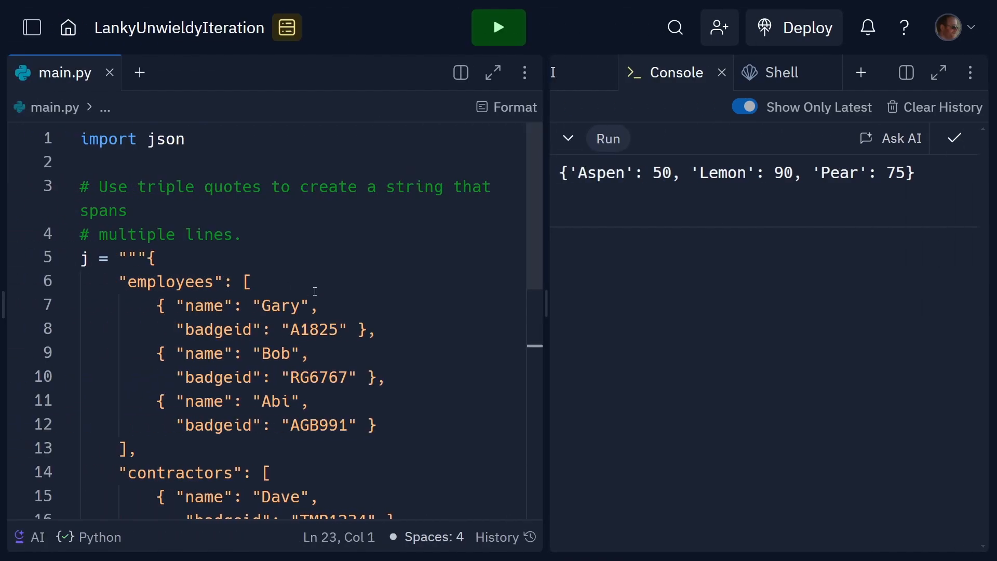
- Parse j with json.loads into emp, print emp and emp["employees"][0]["name"], then run
scroll("down", 3)
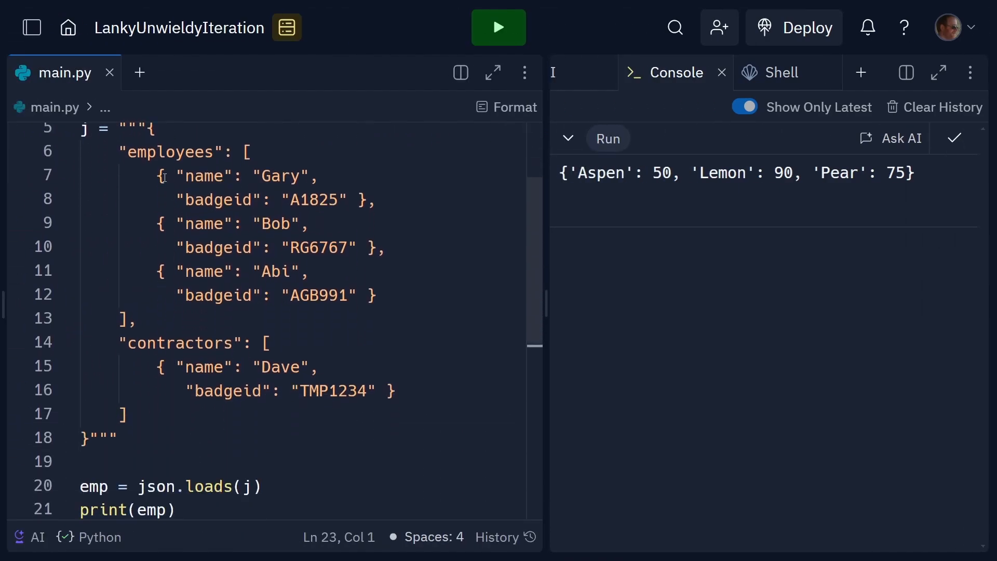
scroll("up", 3)
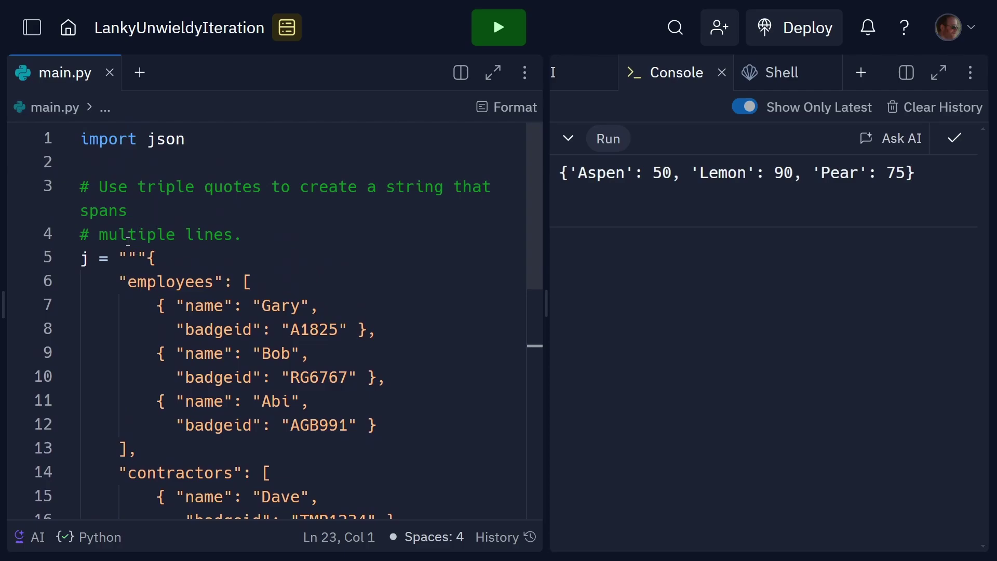
scroll("down", 3)
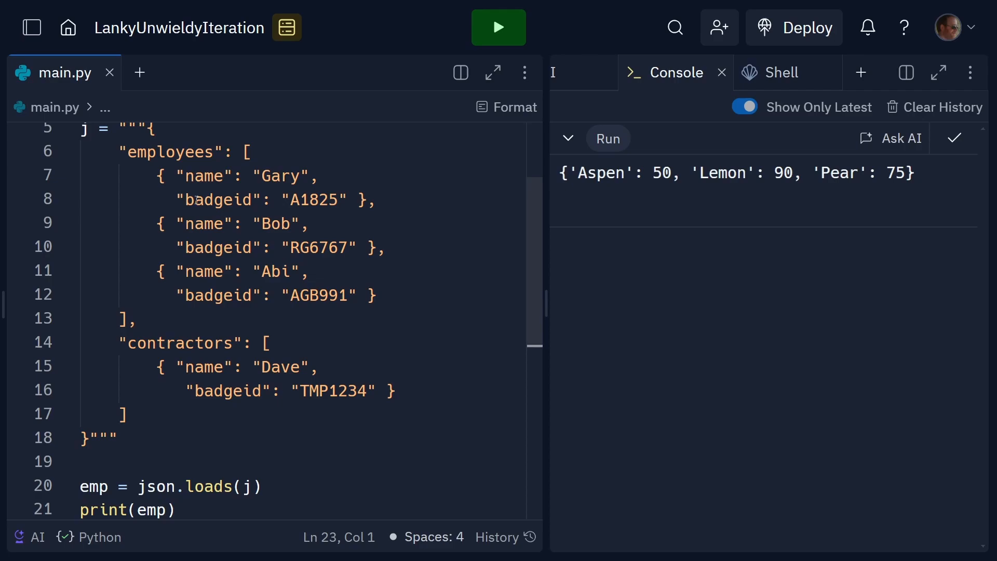
scroll("up", 3)
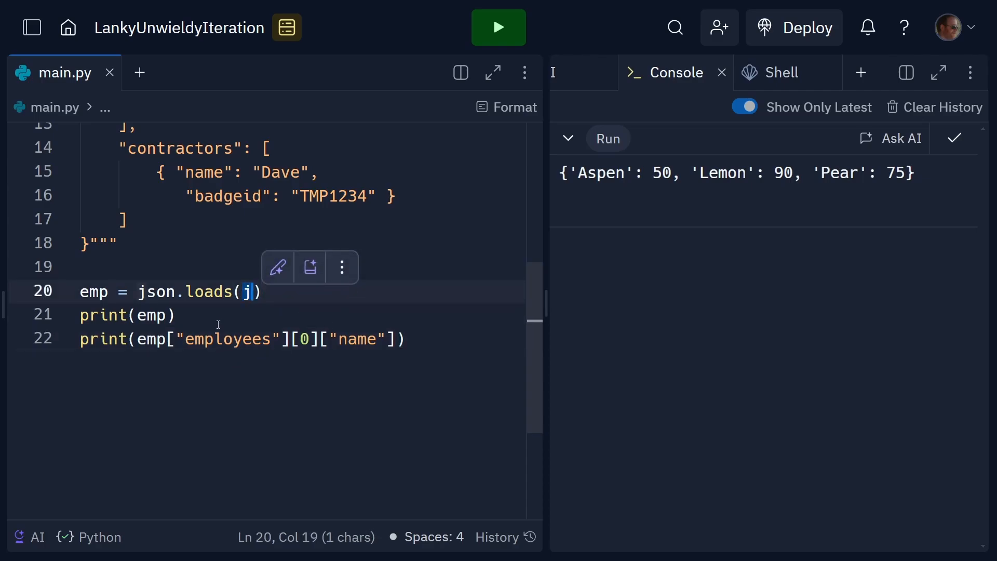
scroll("up", 3)
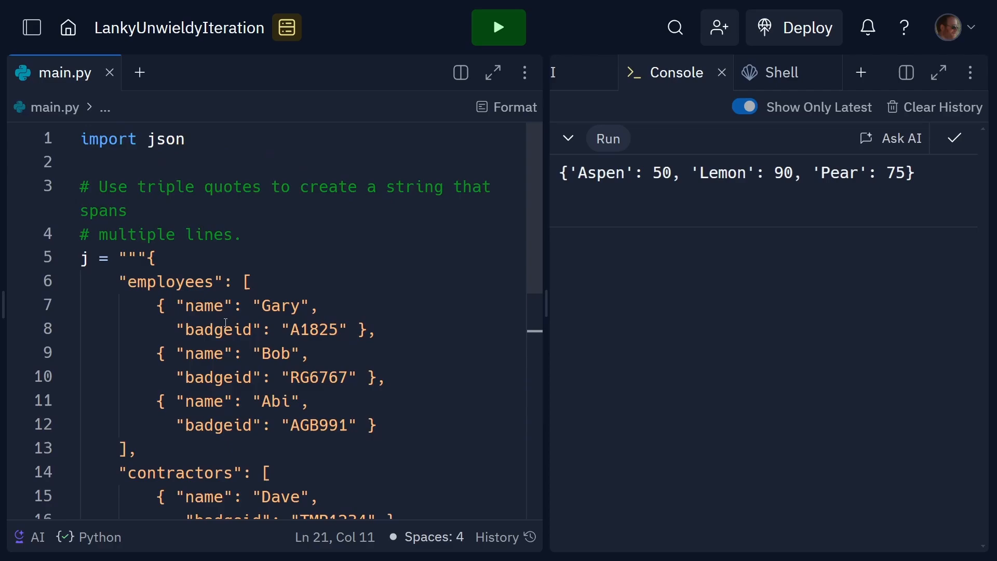
double_click(131, 138)
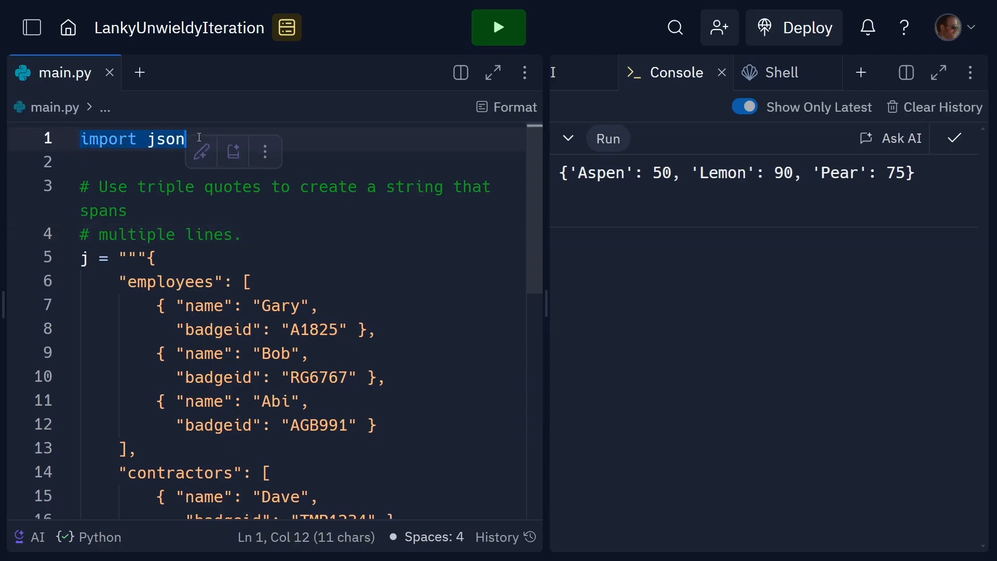
scroll("down", 3)
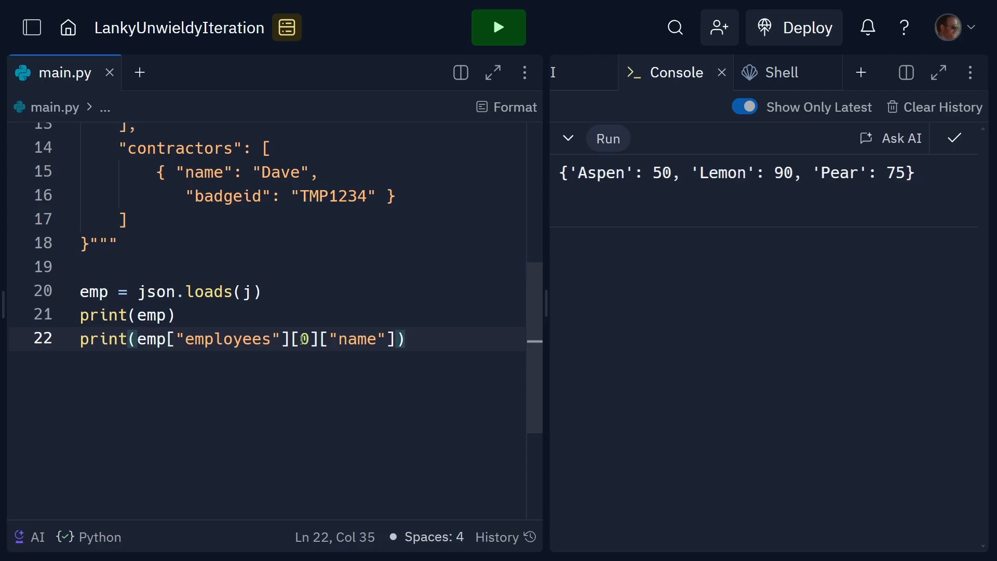
double_click(302, 340)
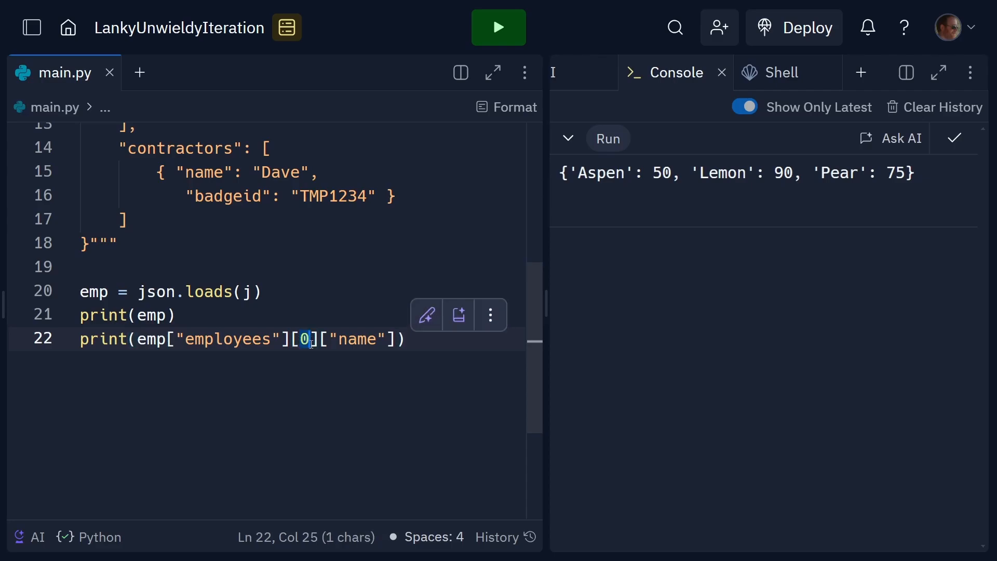
mouse_move(266, 365)
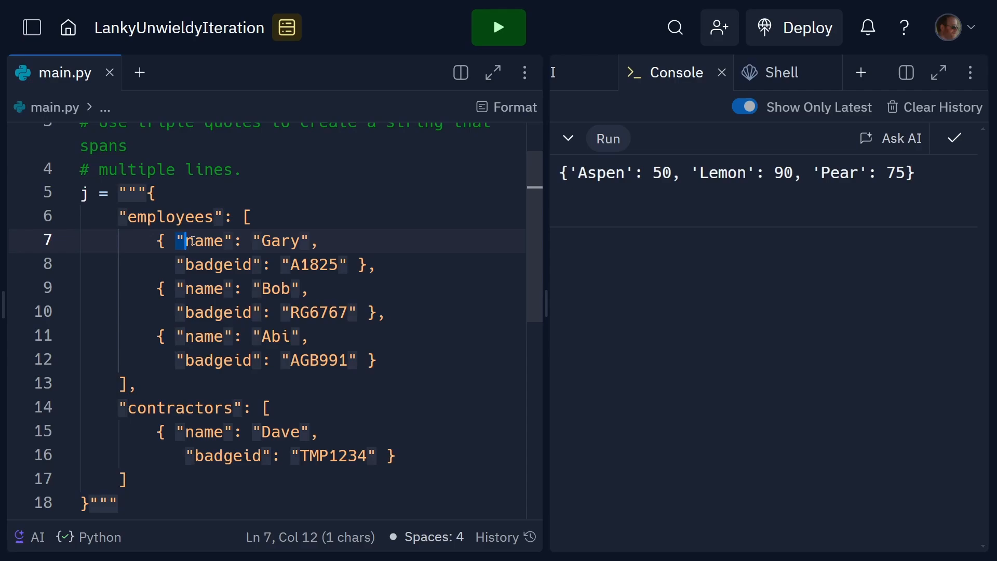
scroll("down", 3)
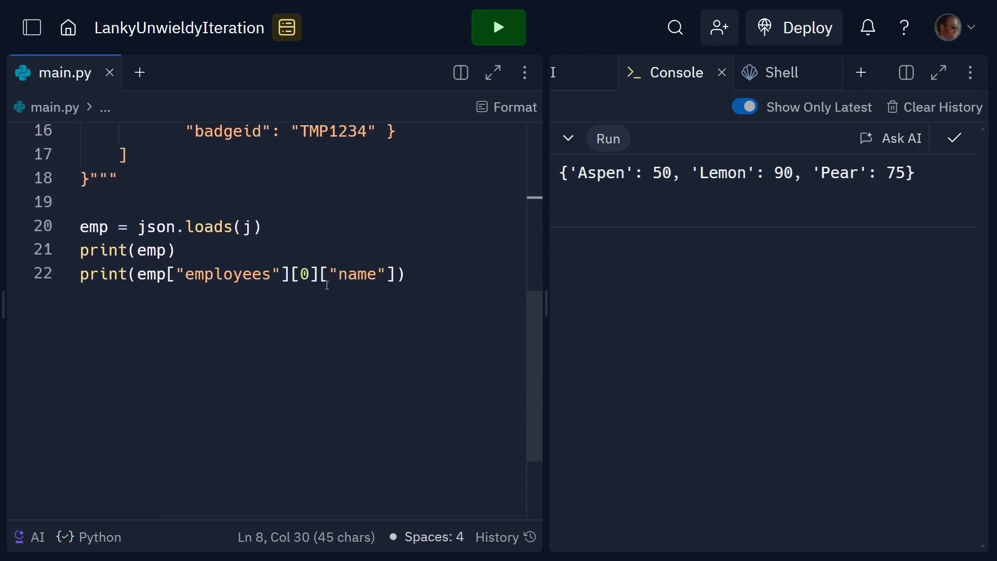
left_click(499, 28)
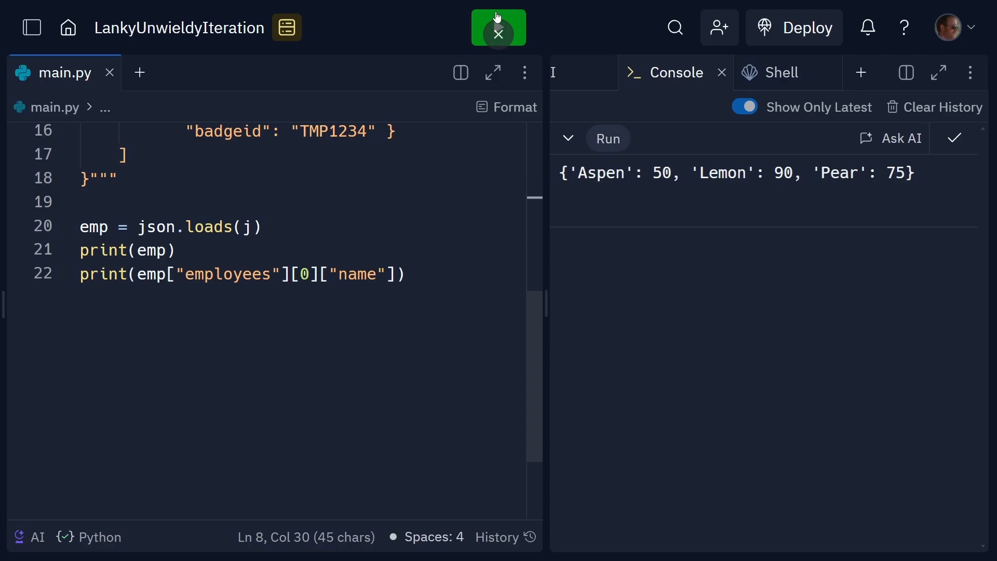
left_click(499, 26)
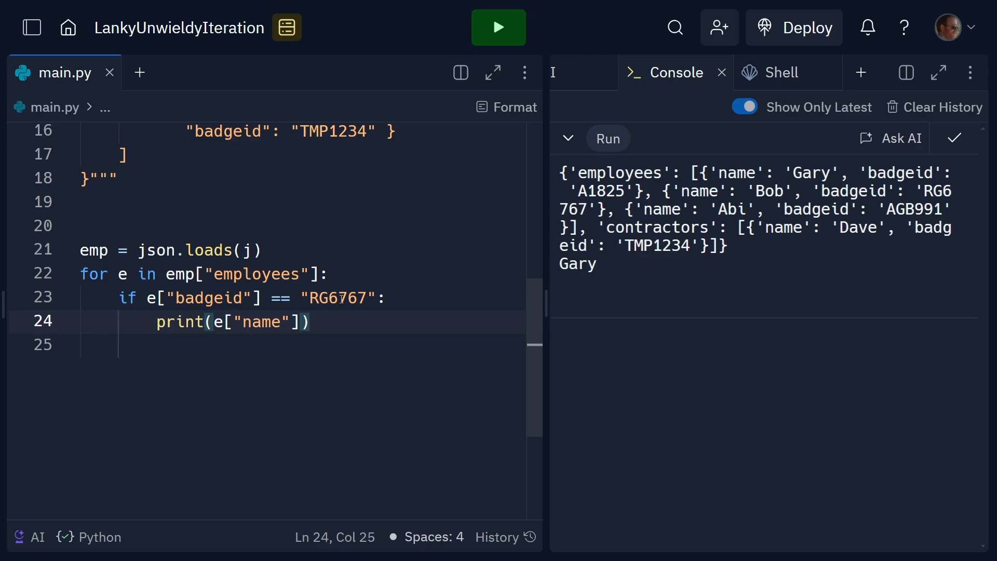
- Loop over employees printing the name whose badgeid is "RG6767", and run to get Bob
double_click(339, 297)
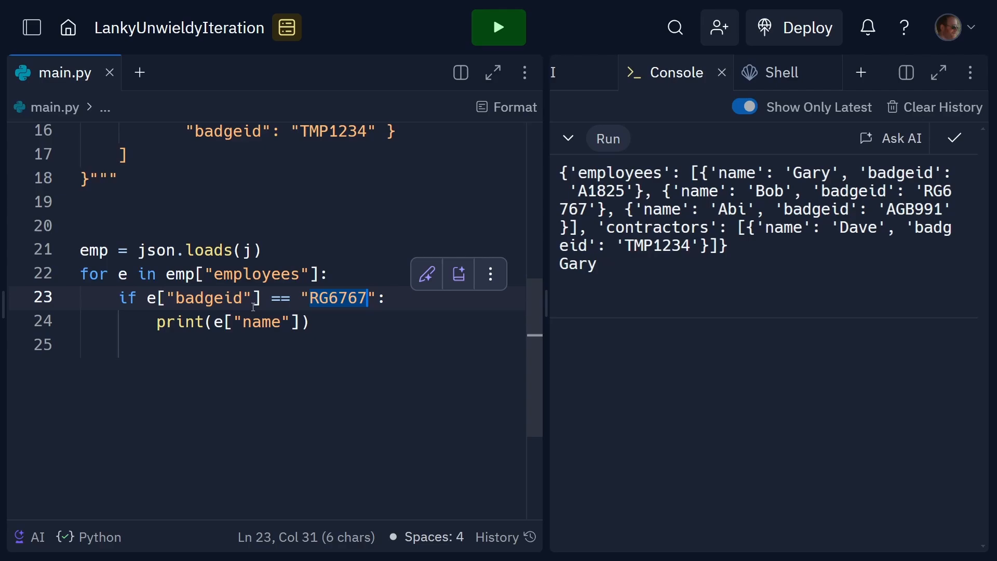
left_click(498, 28)
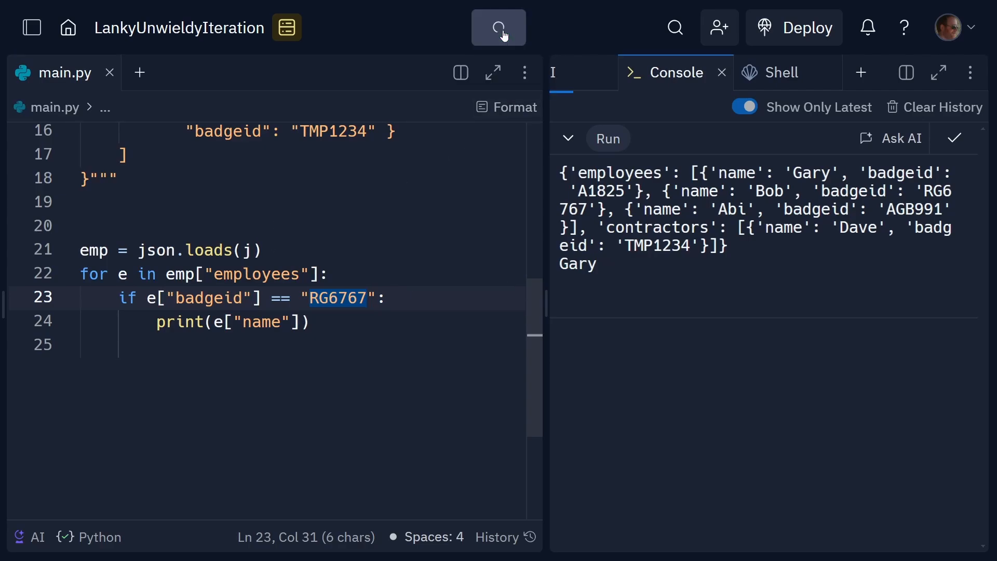
left_click(499, 27)
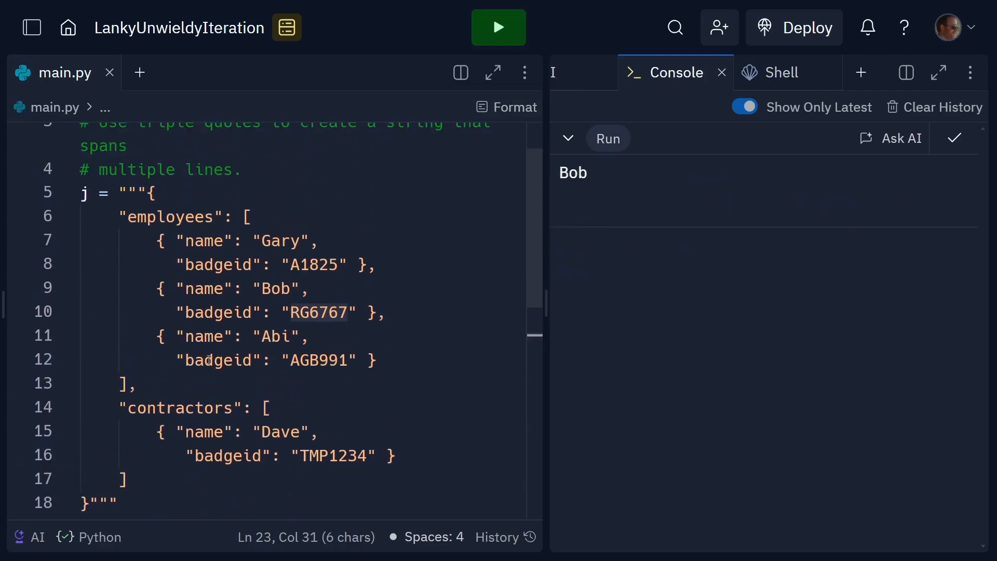
double_click(320, 313)
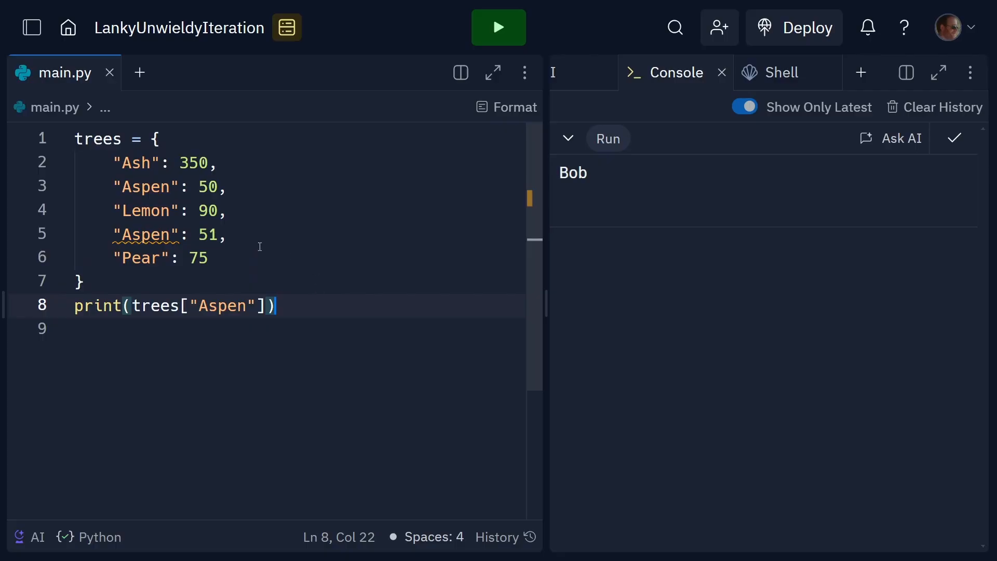
- Run the trees dictionary with duplicate "Aspen" keys 50 and 51, printing 51
double_click(145, 187)
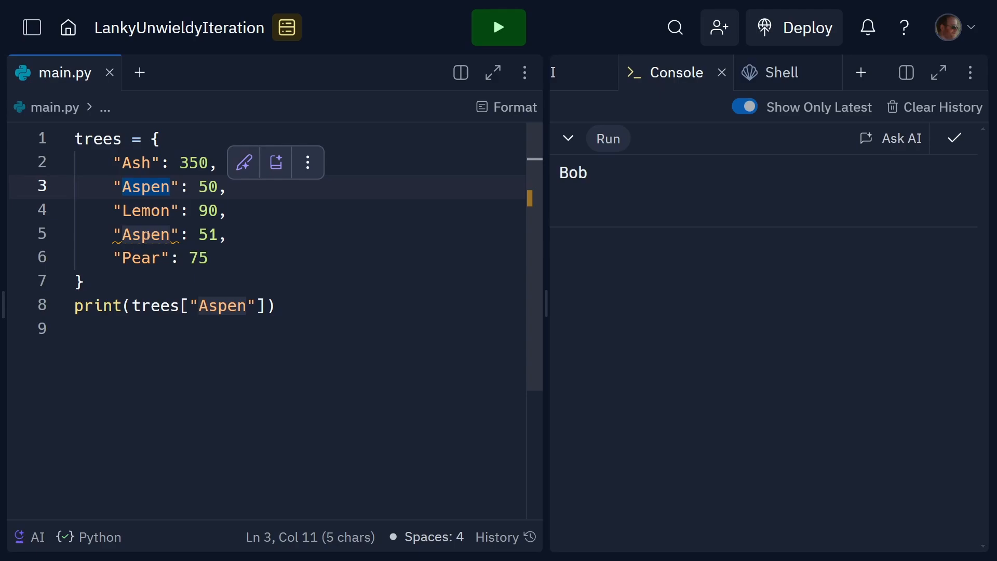
left_click(498, 28)
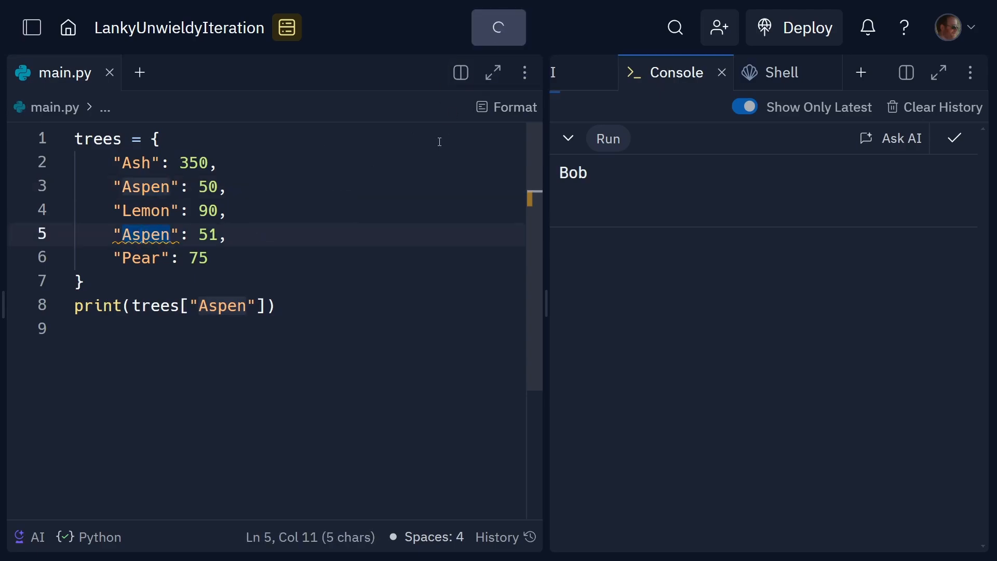
left_click(498, 27)
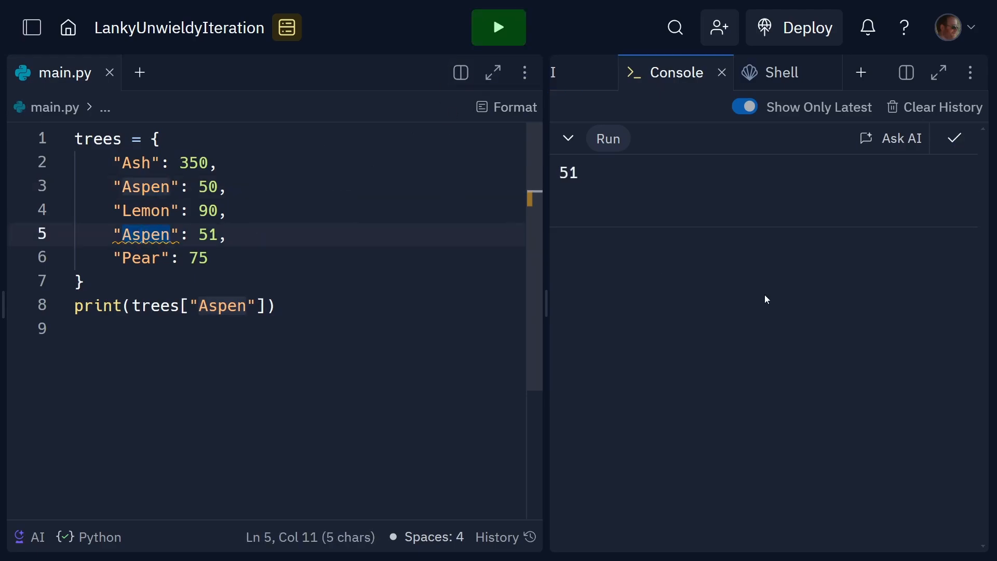